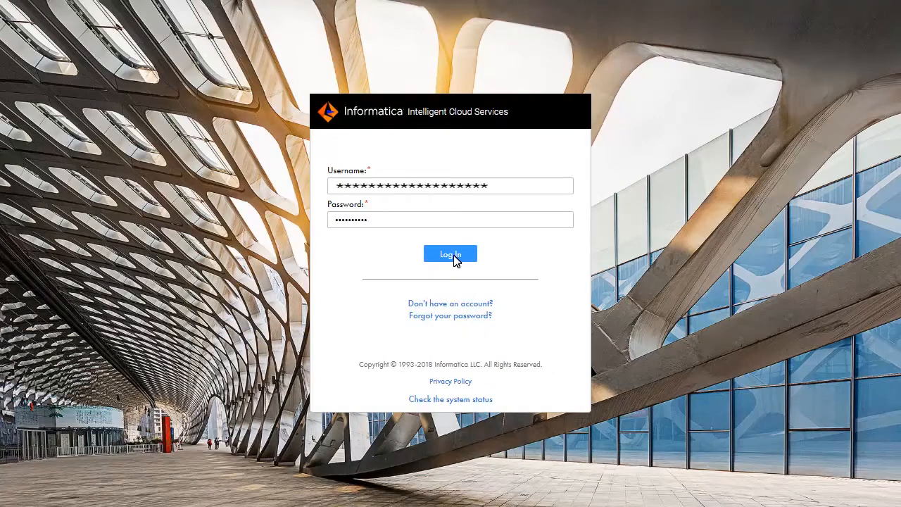
mouse_move(592, 290)
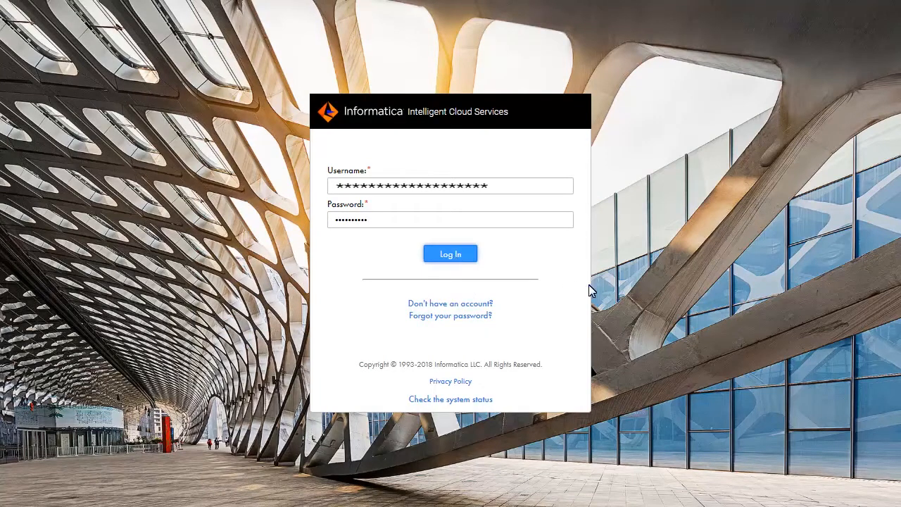
Step: Log in to Informatica Intelligent Cloud Services to reach My Services
left_click(450, 254)
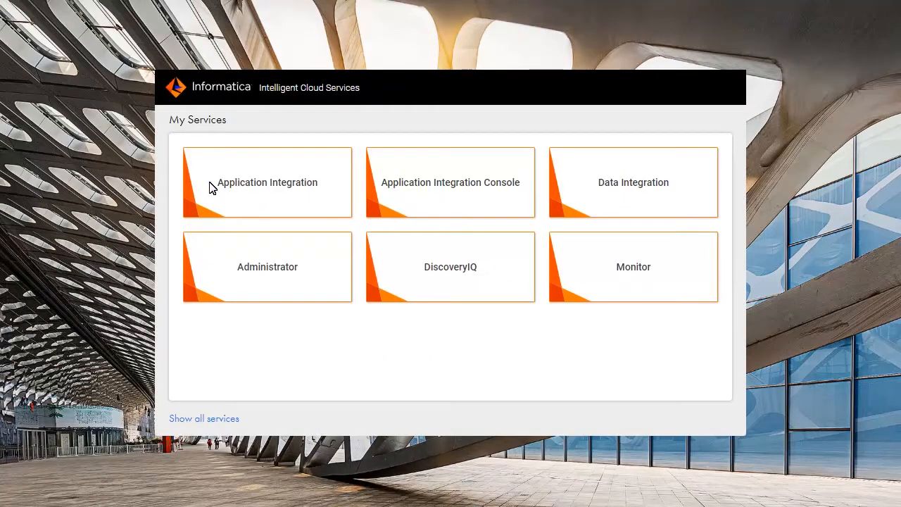
Step: Open Application Integration and browse to Tutorials > Error Handling, selecting Handling_Credential_Failures
left_click(267, 182)
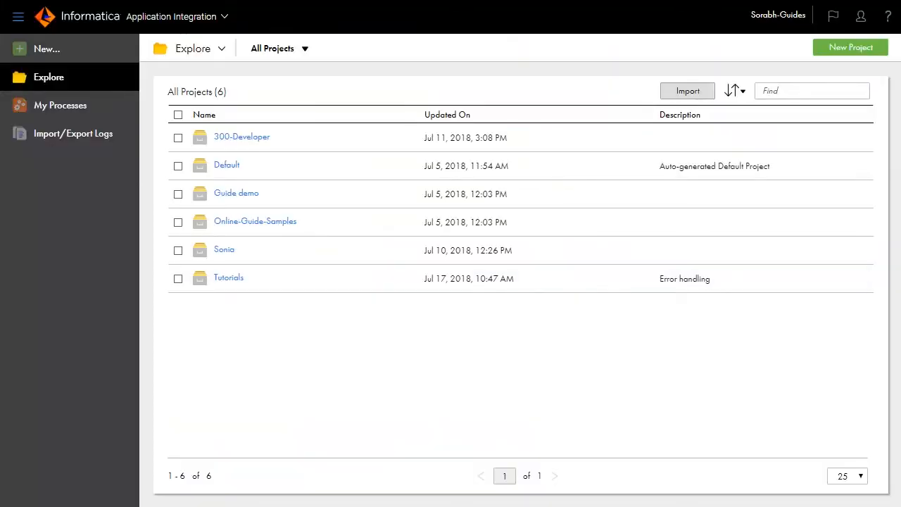
mouse_move(213, 188)
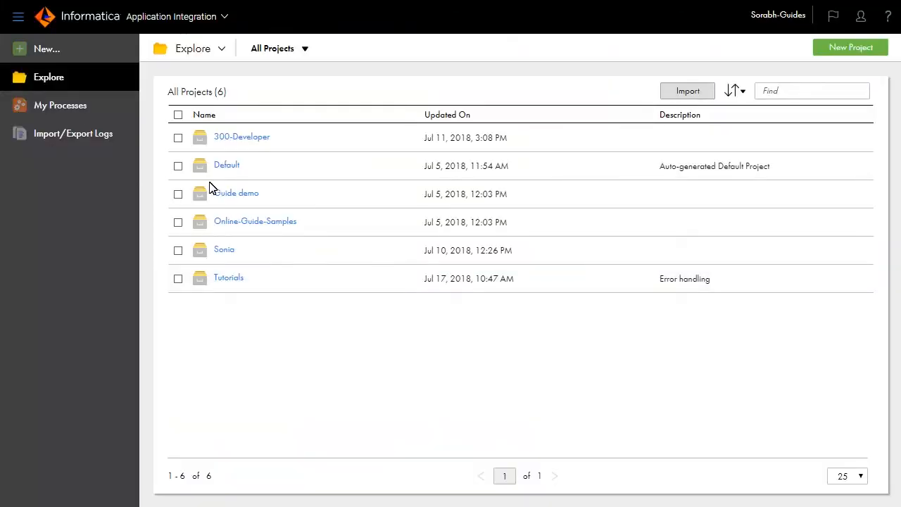
left_click(228, 277)
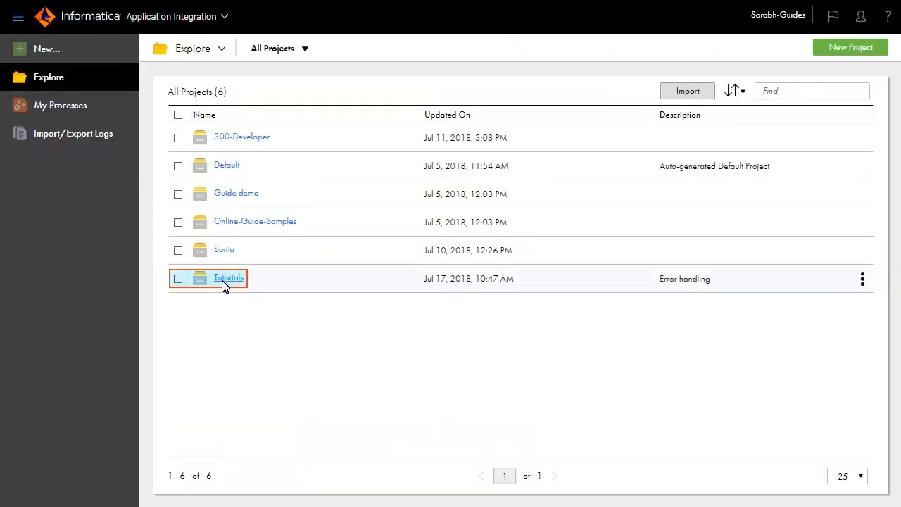
left_click(228, 277)
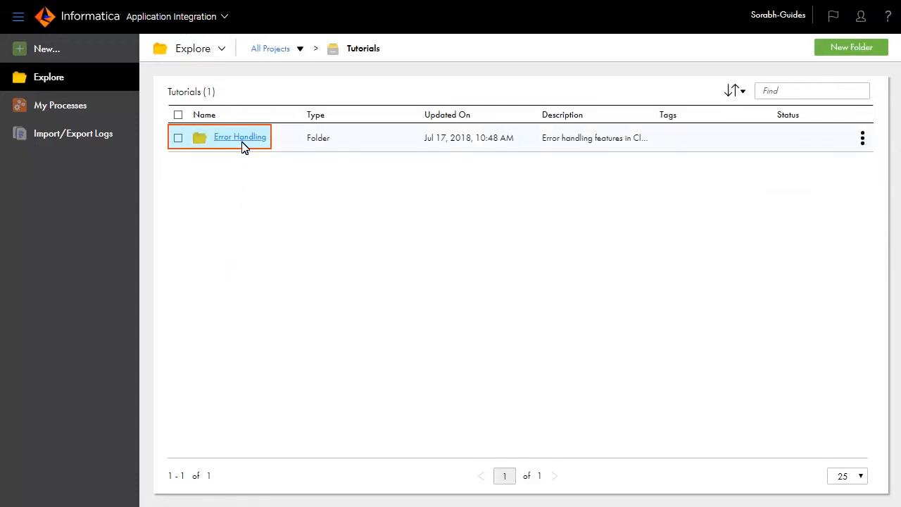
left_click(239, 136)
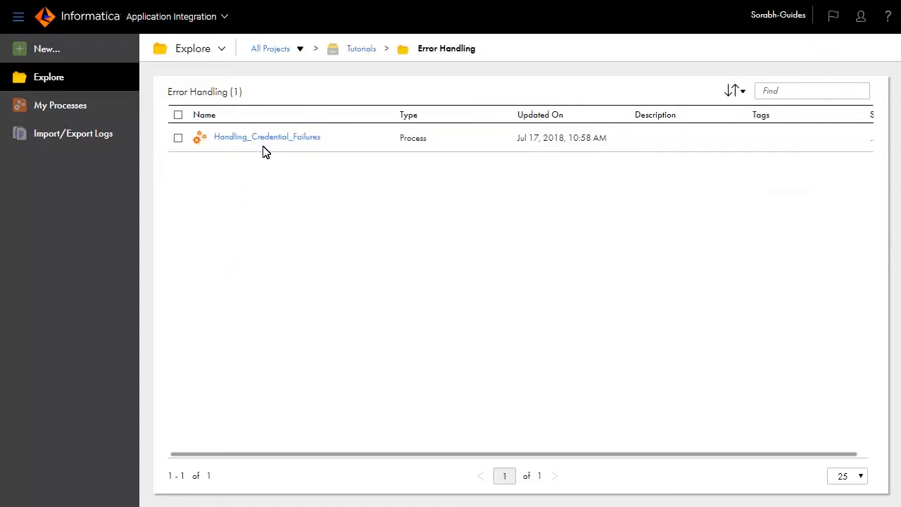
left_click(267, 136)
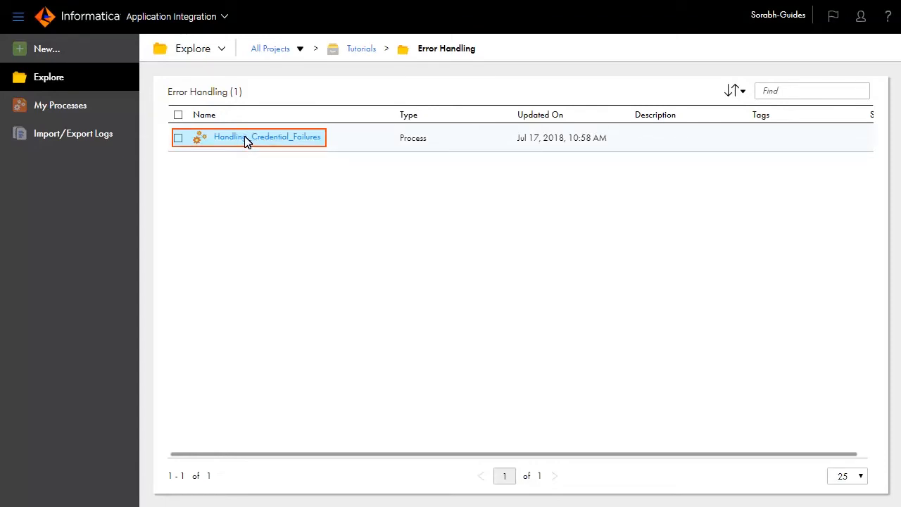
Step: Open the Handling_Credential_Failures process in Process Designer
double_click(268, 136)
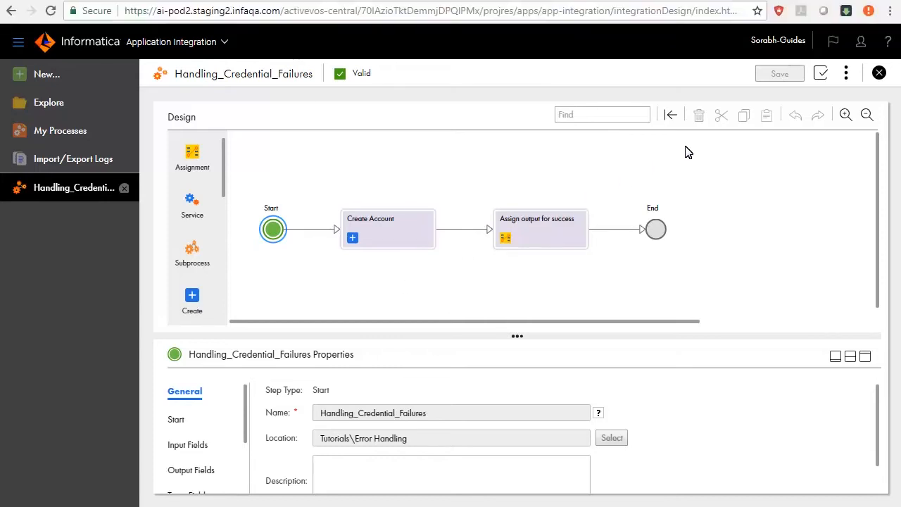
left_click(845, 73)
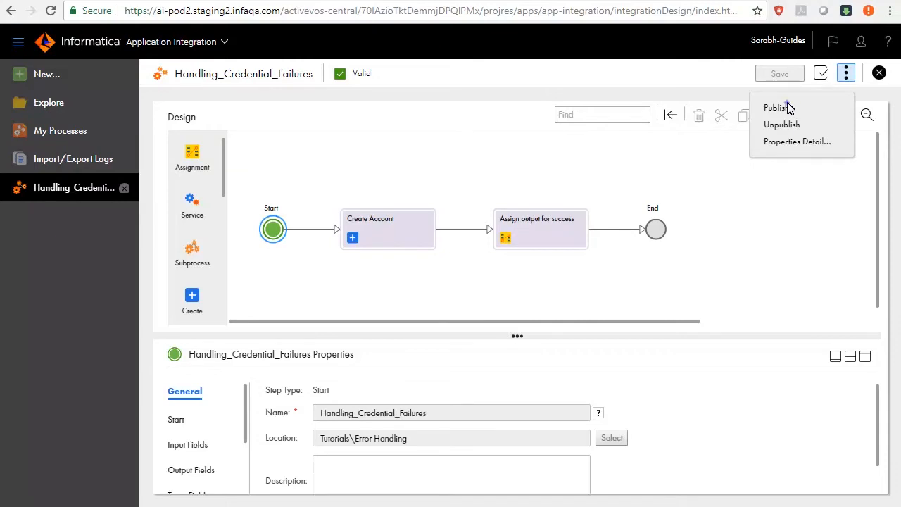
mouse_move(817, 135)
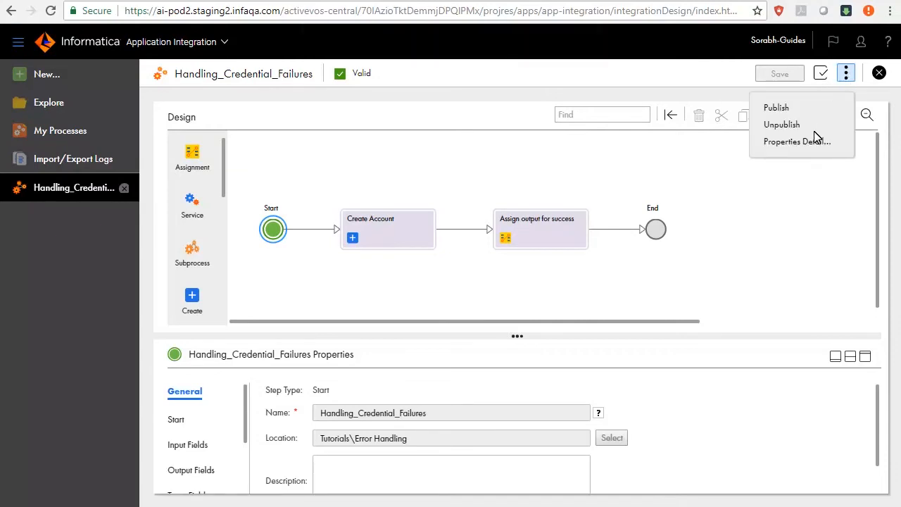
left_click(798, 141)
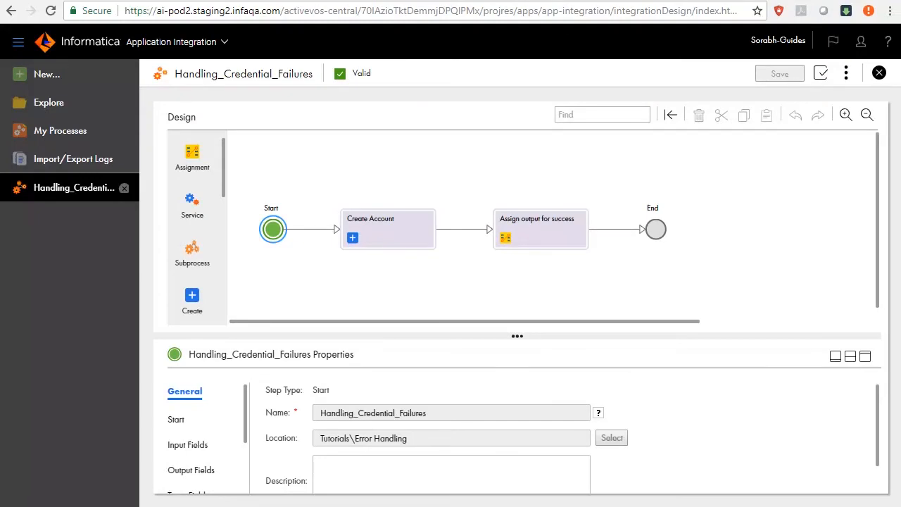
mouse_move(646, 55)
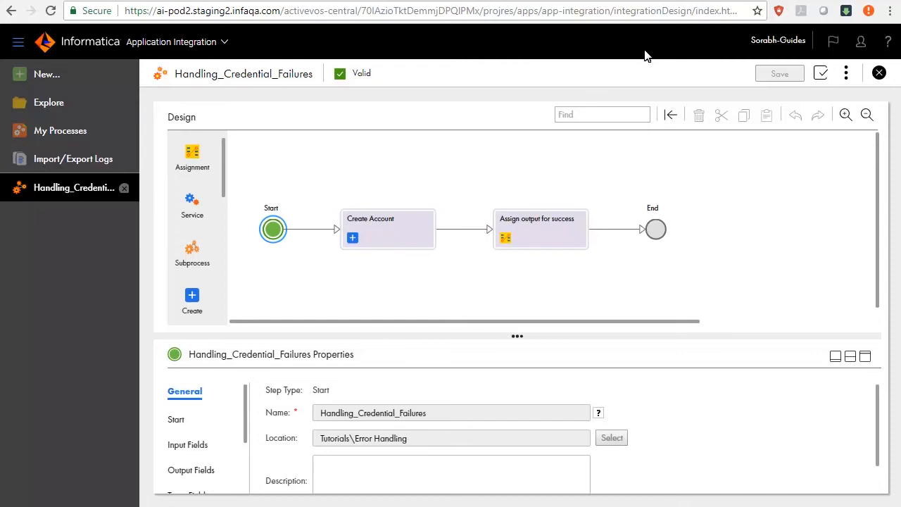
mouse_move(394, 252)
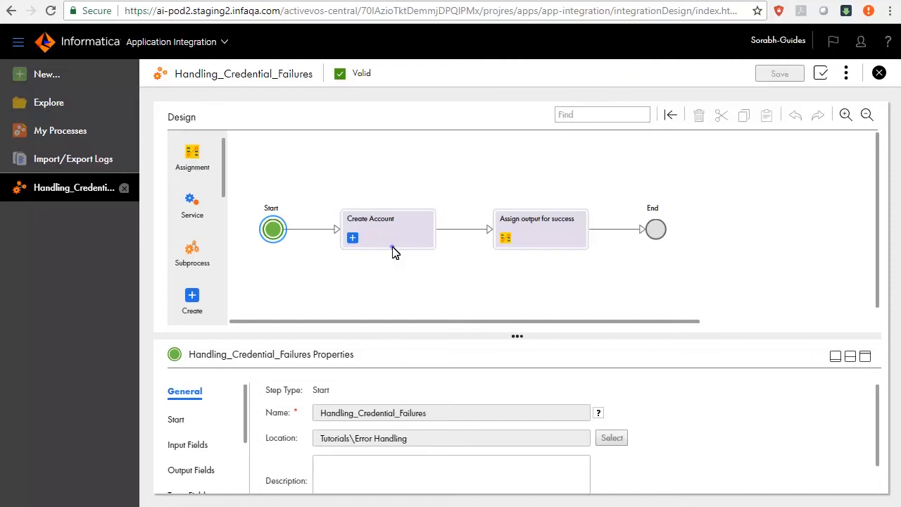
Step: Turn on Catch faults in the Create Account step's Fault Handling properties
left_click(387, 228)
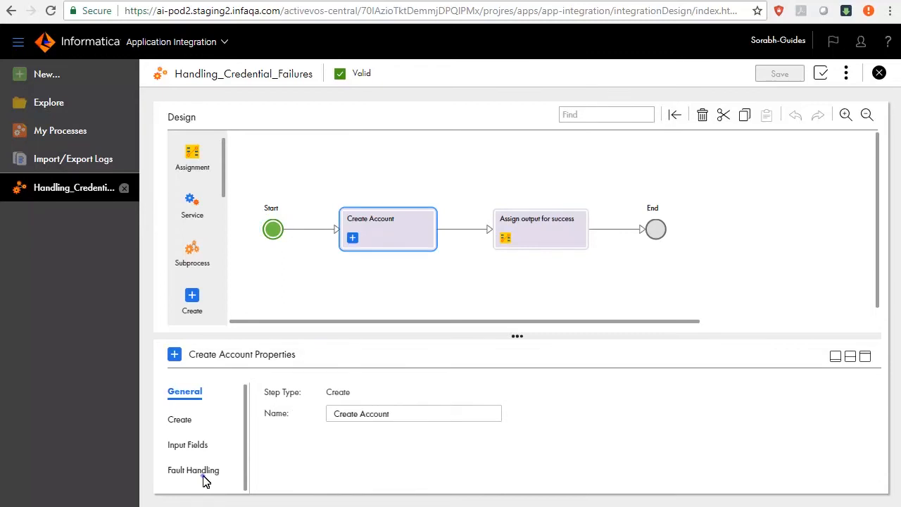
left_click(193, 470)
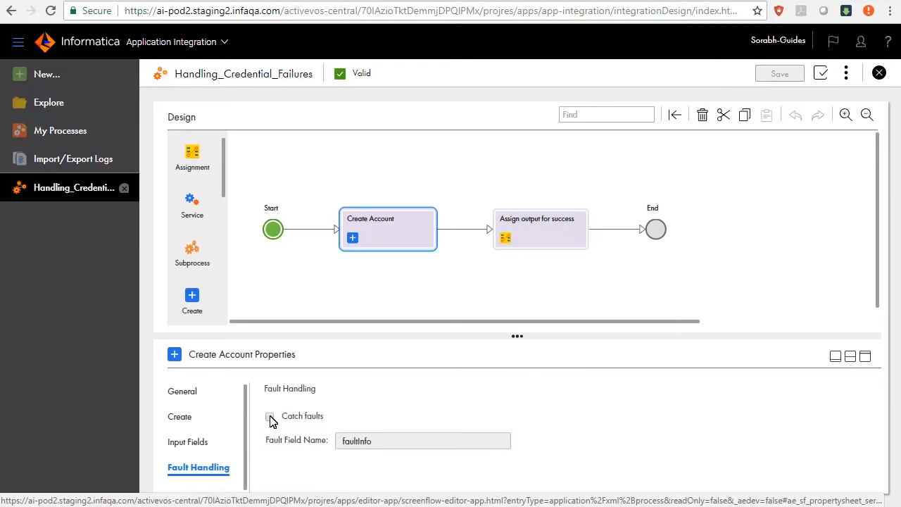
left_click(270, 416)
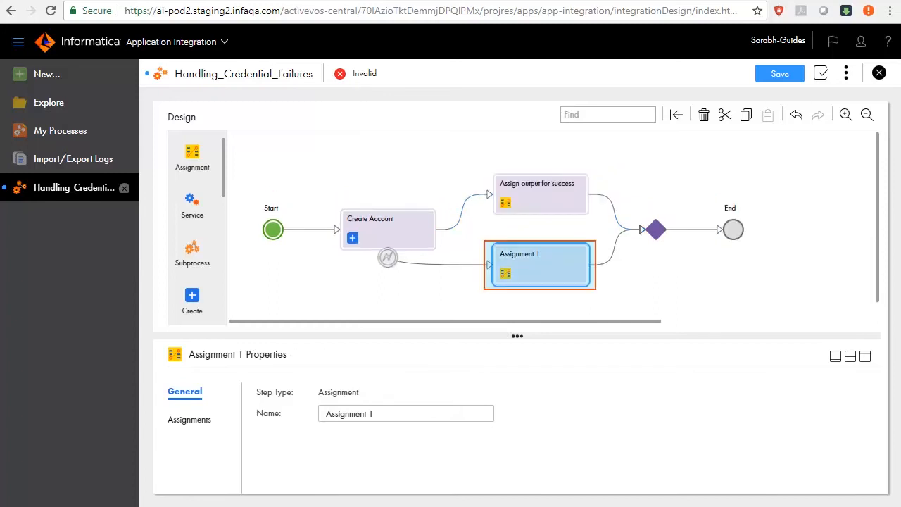
Step: Rename the fault-branch assignment to 'Assign output for failure' and save the process
triple_click(405, 414)
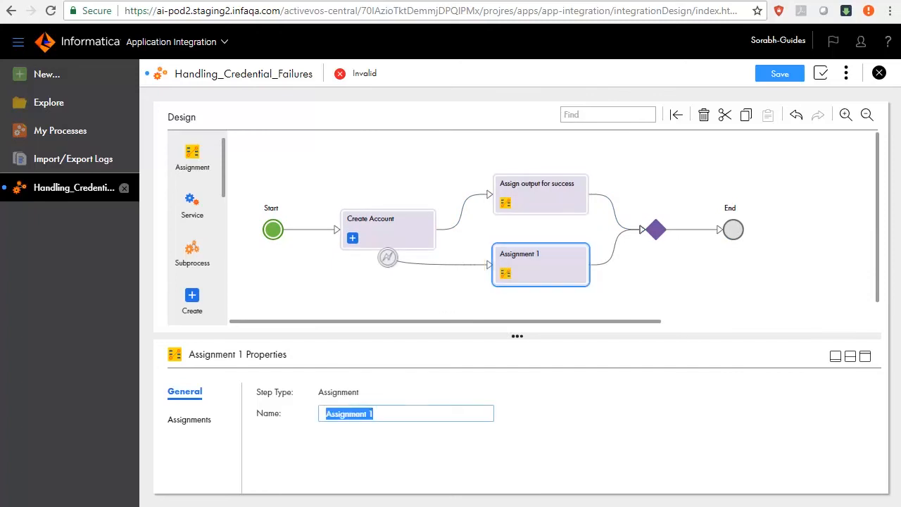
type("Assign output for failure")
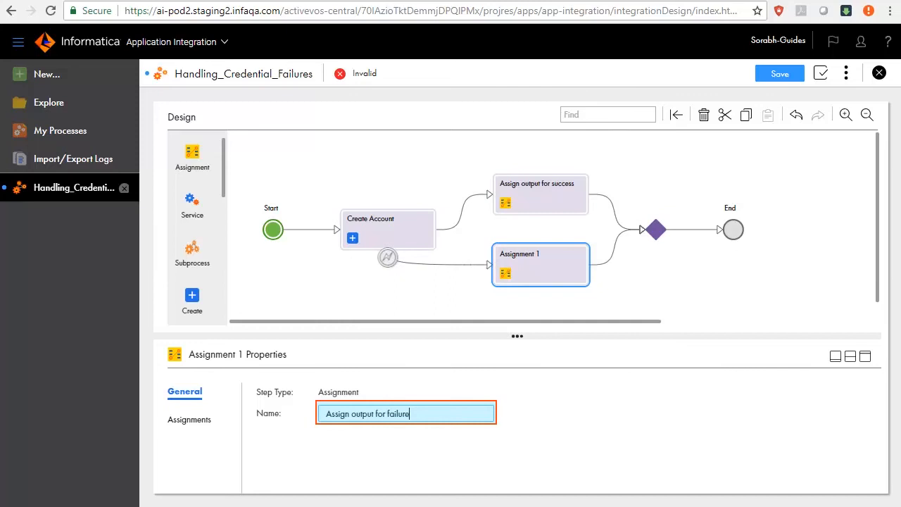
left_click(780, 73)
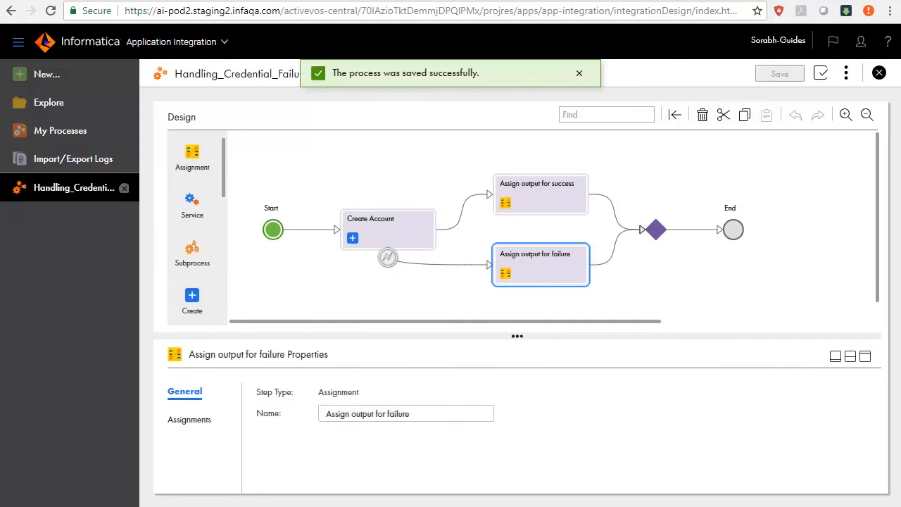
left_click(194, 417)
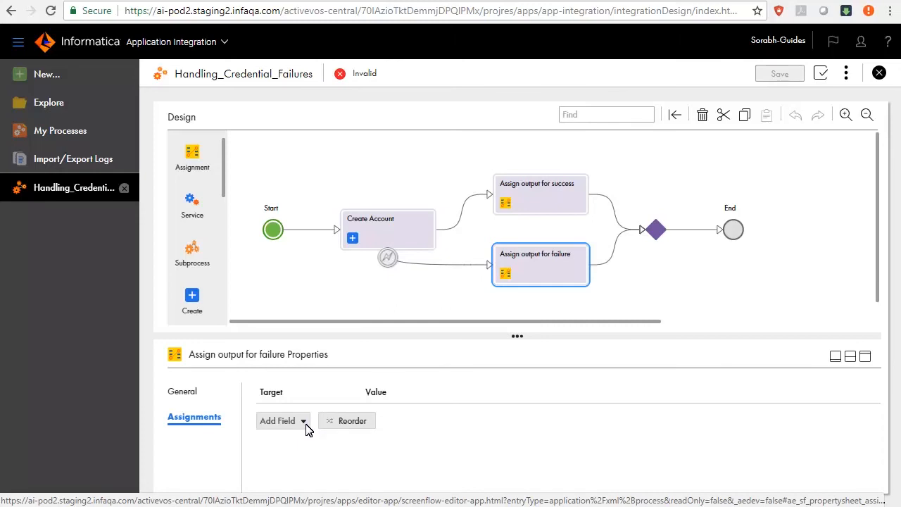
Step: Add a Status assignment with an 'Account creation failed…' message to the failure step
left_click(282, 420)
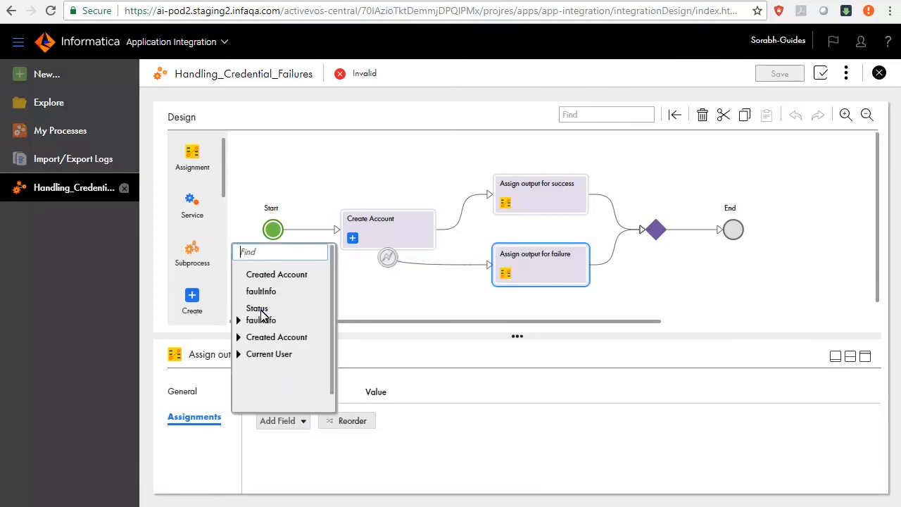
left_click(257, 308)
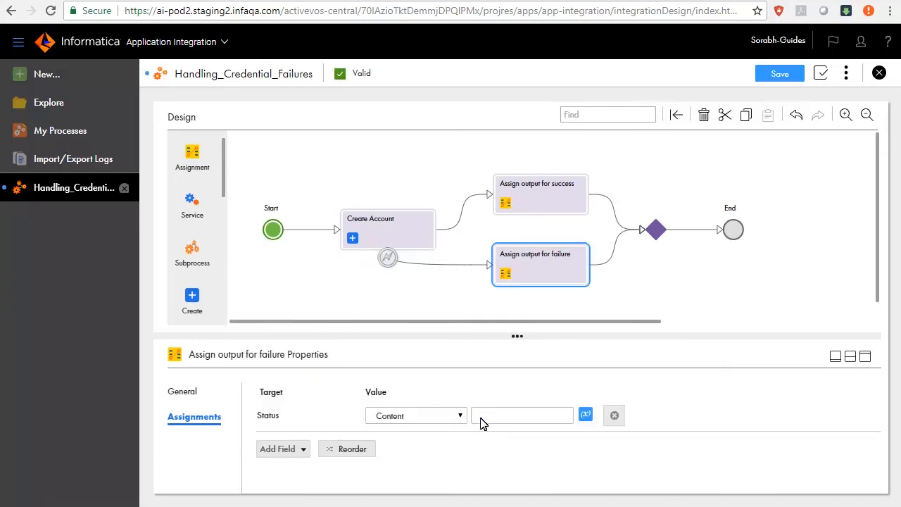
left_click(521, 415)
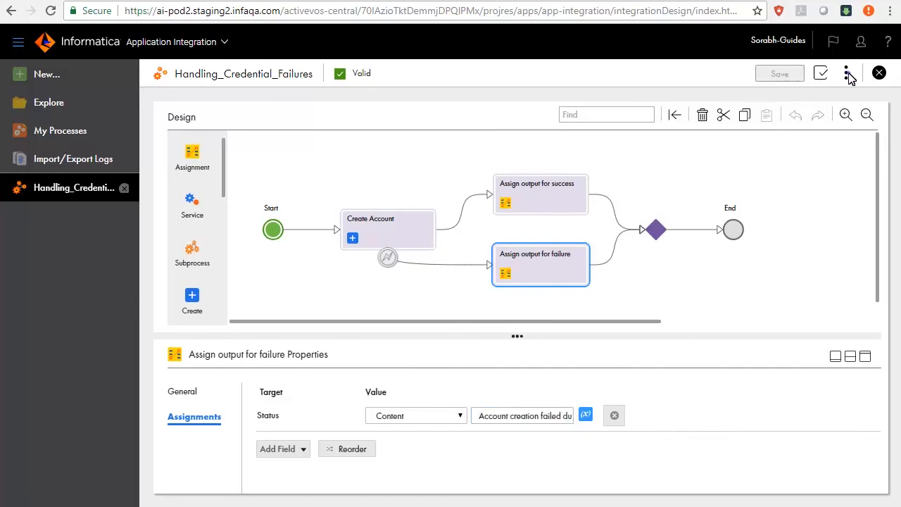
mouse_move(822, 106)
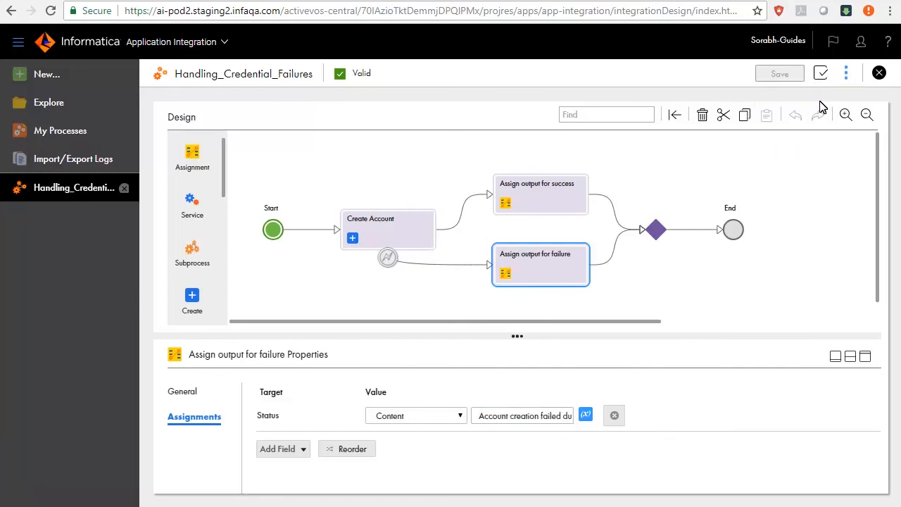
Step: Open Properties Detail to view the Published status and REST/SOAP service URLs
left_click(845, 72)
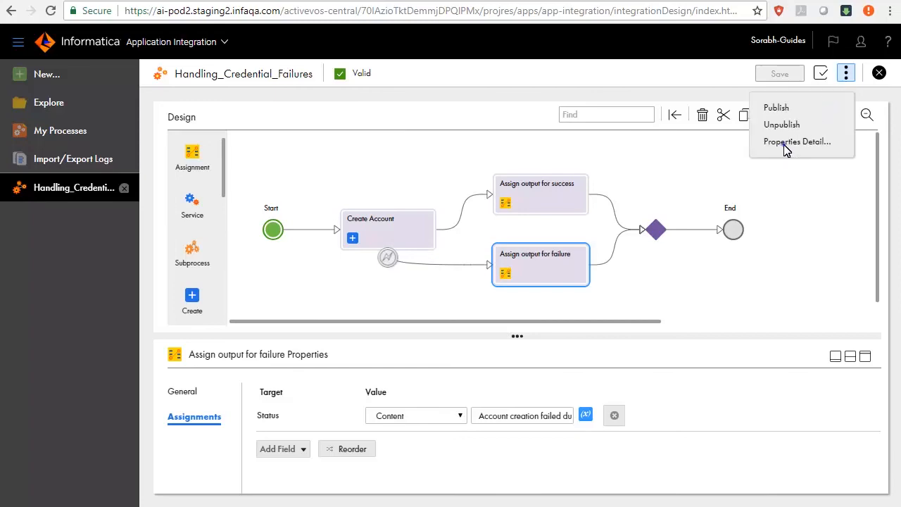
left_click(797, 141)
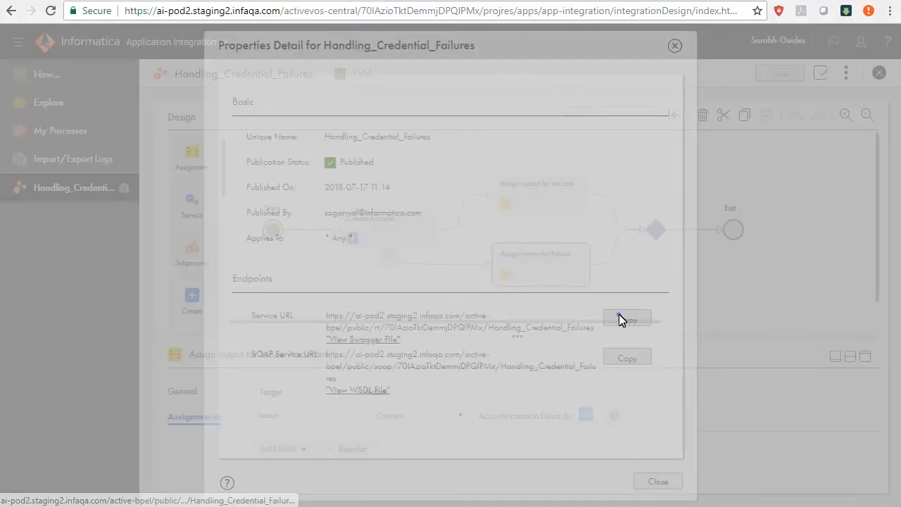